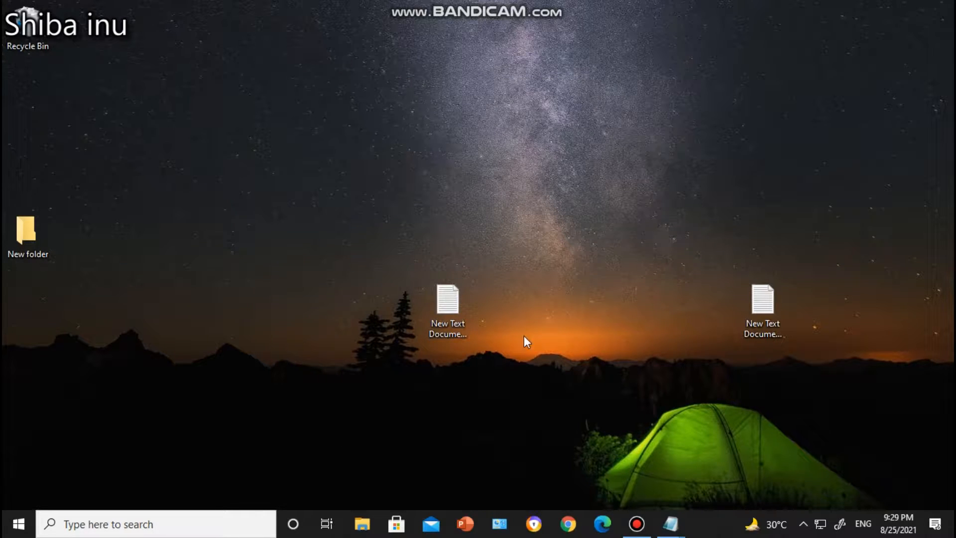
mouse_move(527, 285)
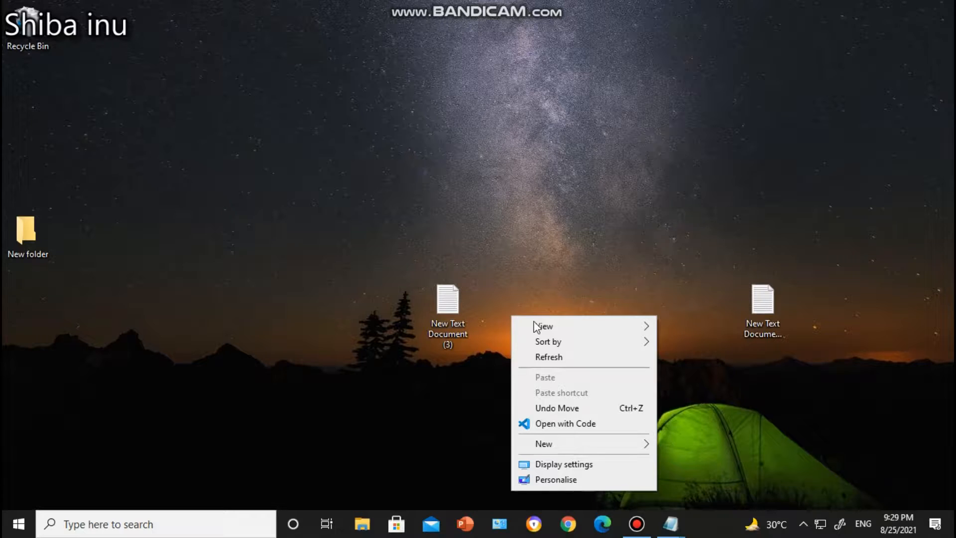
mouse_move(543, 443)
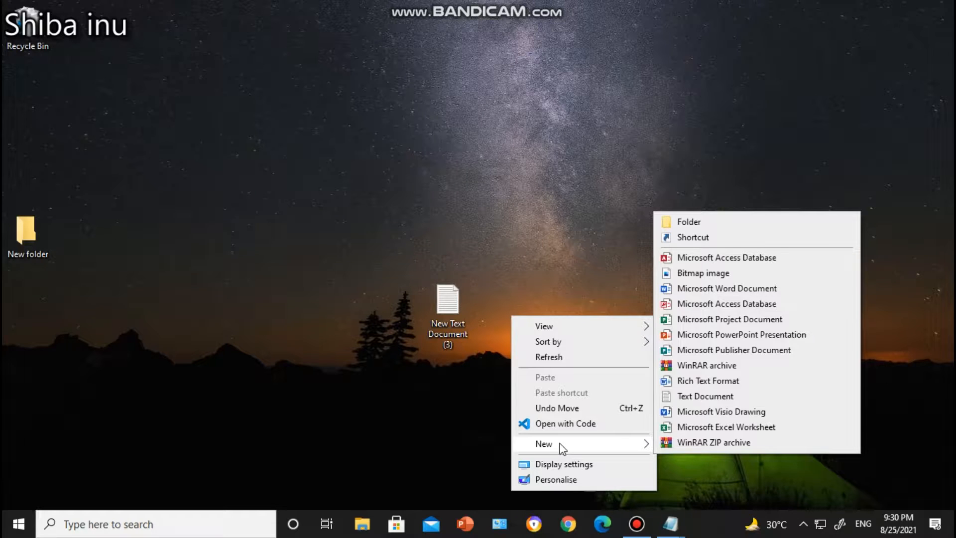
mouse_move(717, 395)
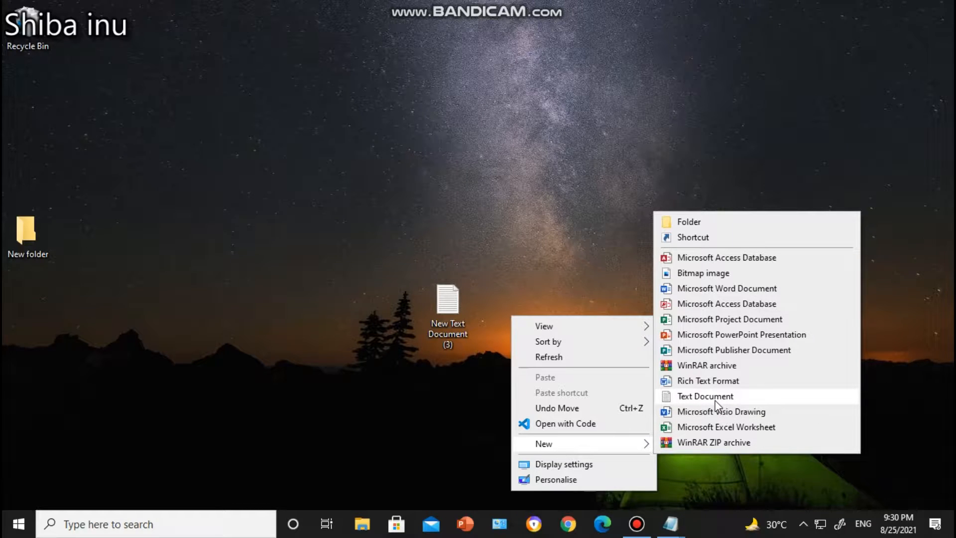
click(704, 396)
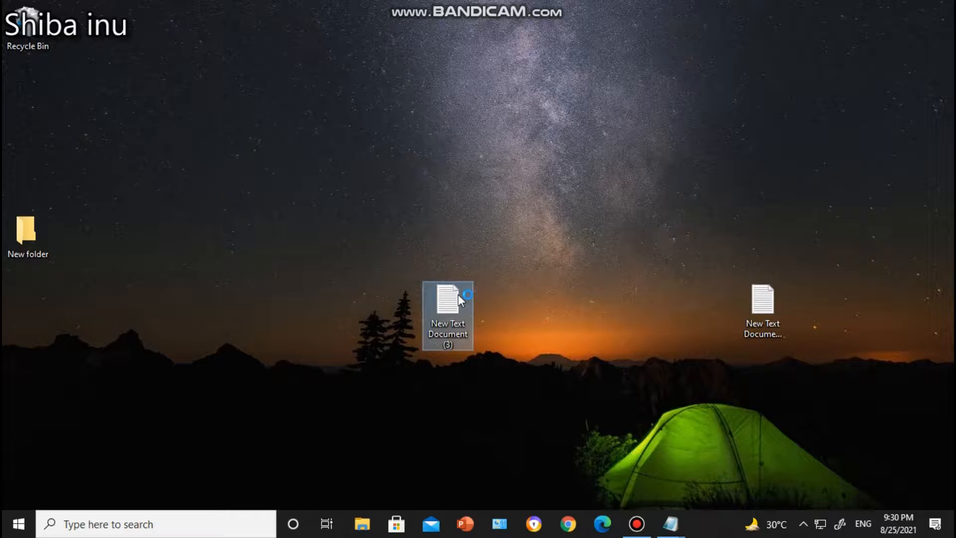
double_click(448, 299)
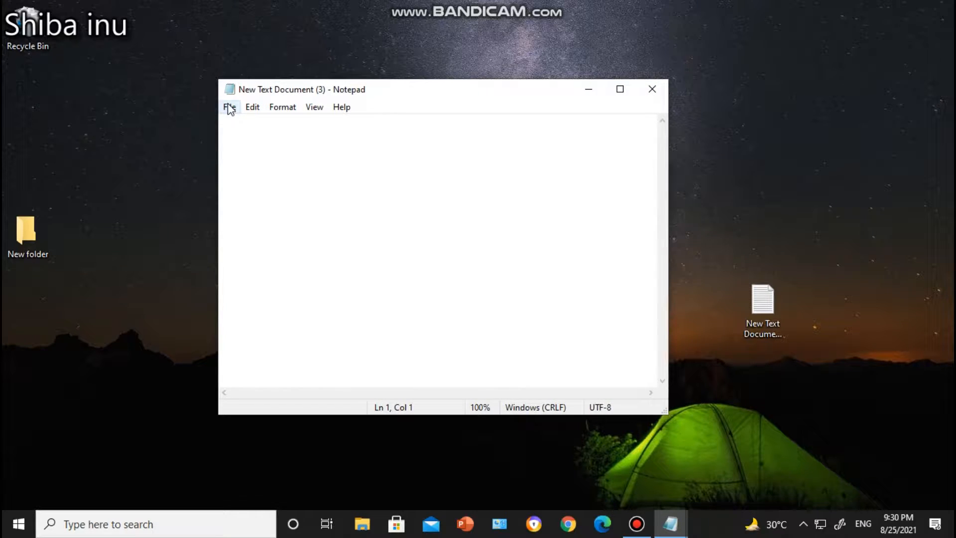
mouse_move(267, 131)
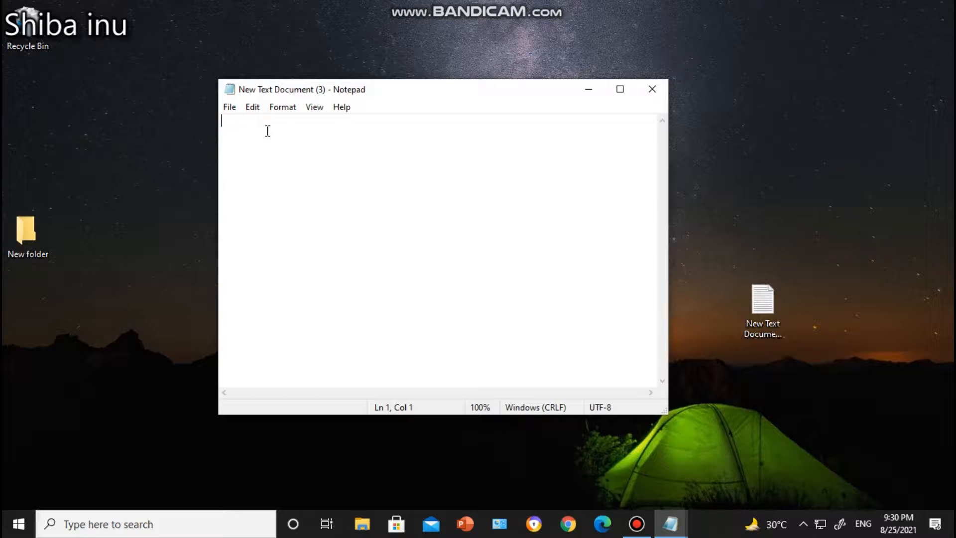
text(@e)
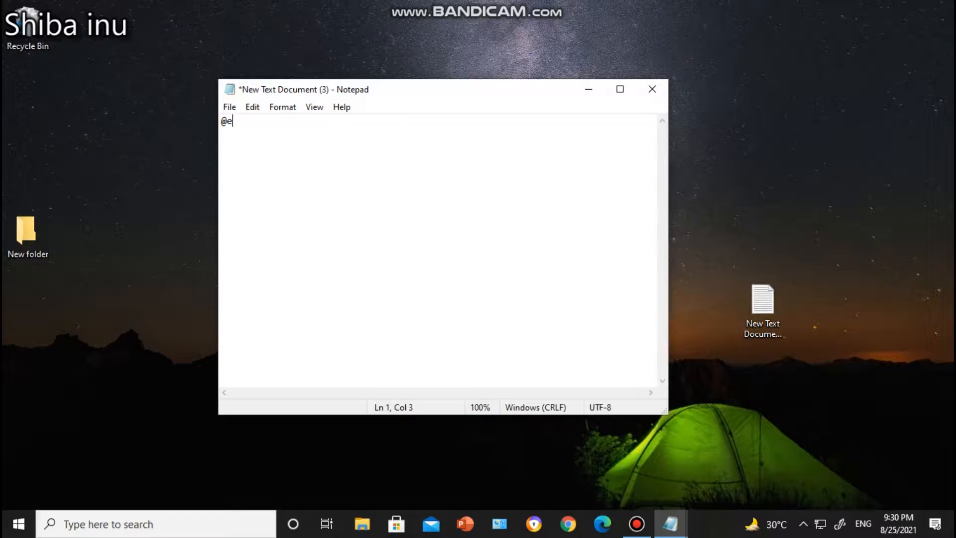
text(cho)
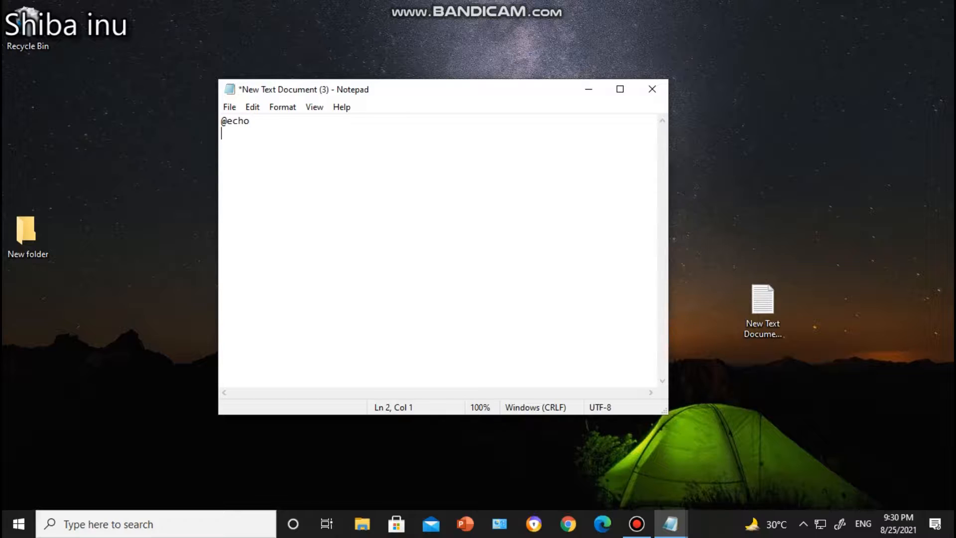
text(p)
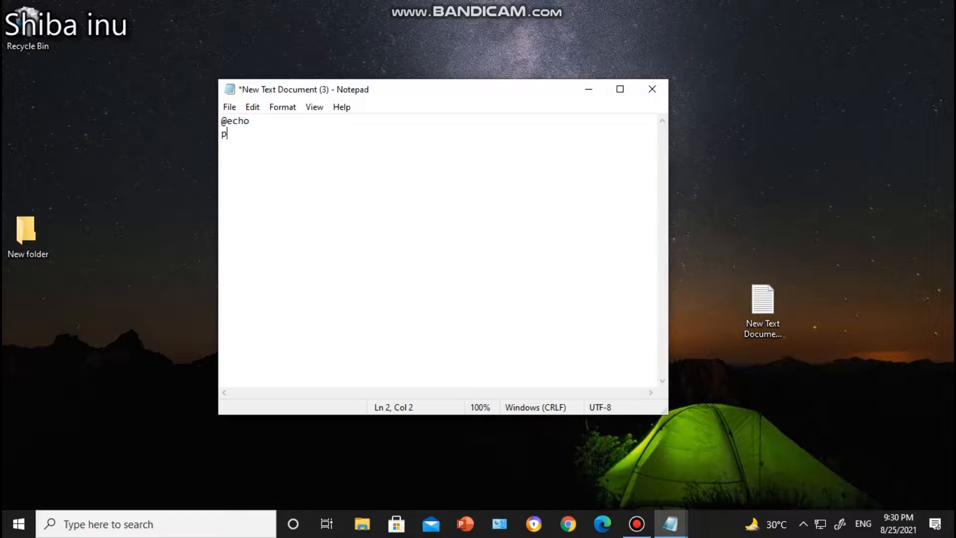
text(ause)
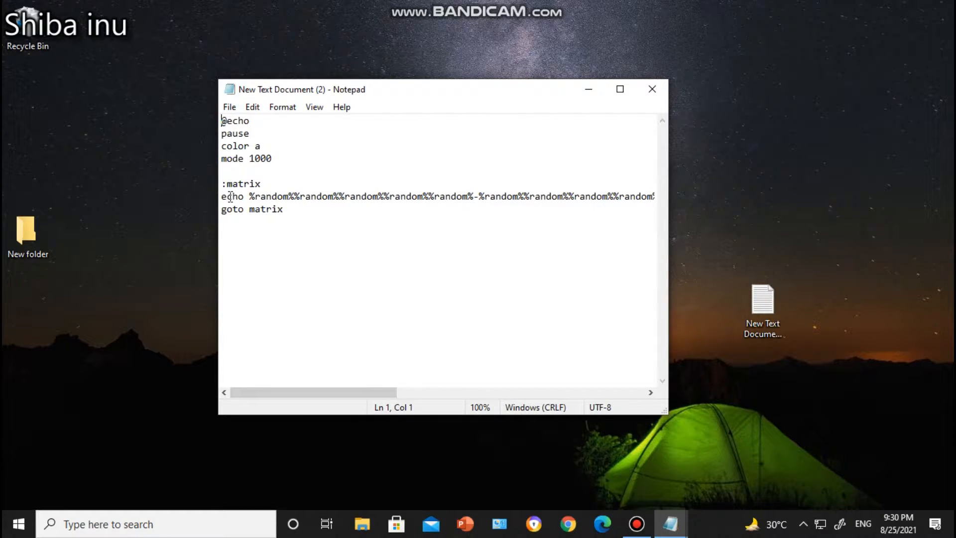
double_click(272, 196)
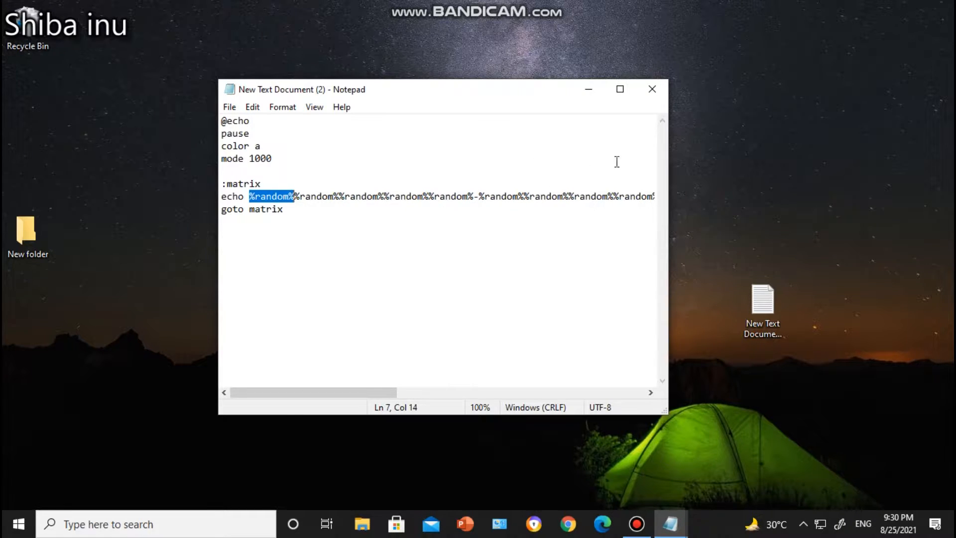
mouse_move(568, 253)
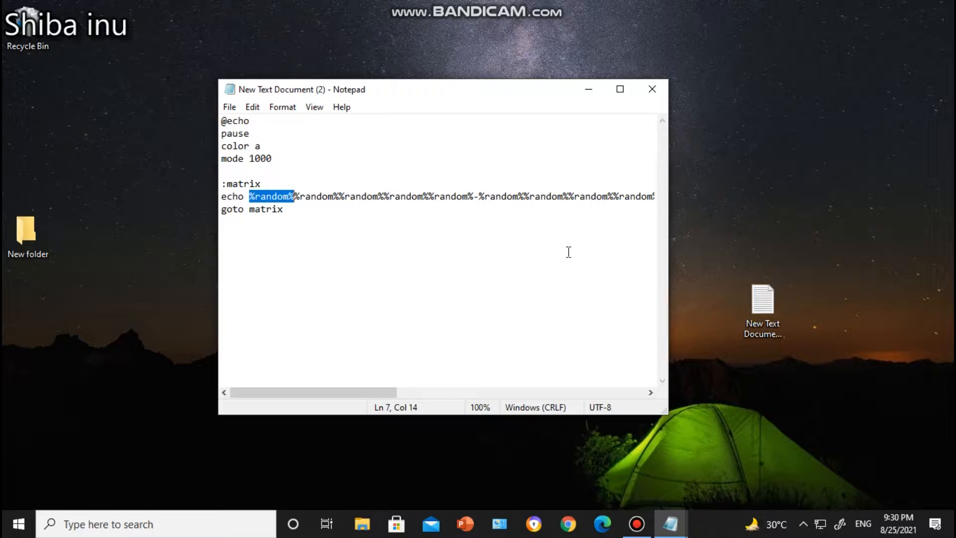
mouse_move(301, 135)
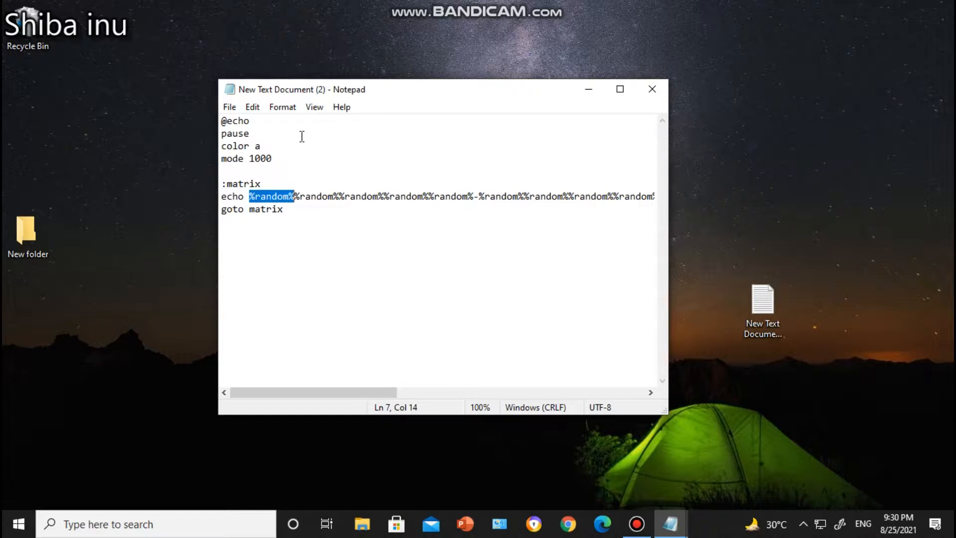
mouse_move(214, 212)
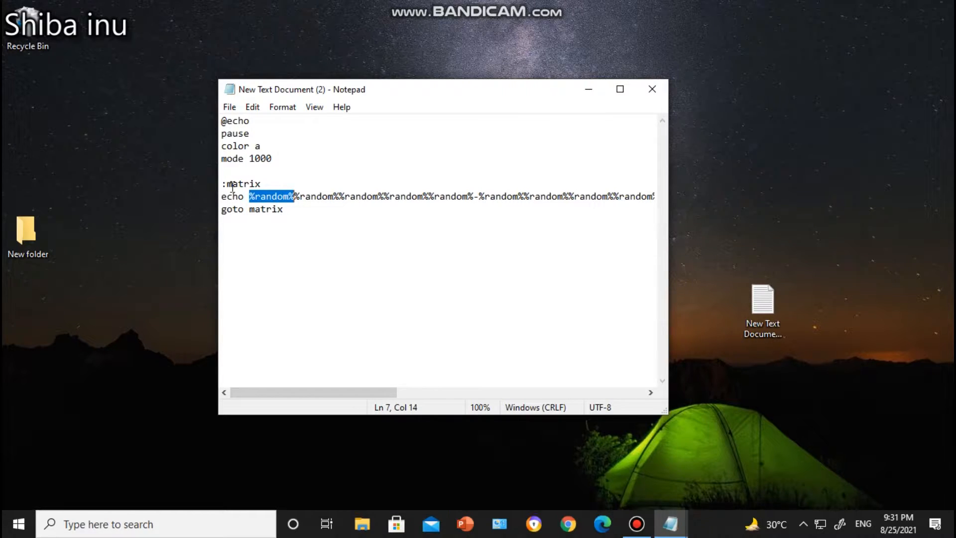
mouse_move(237, 209)
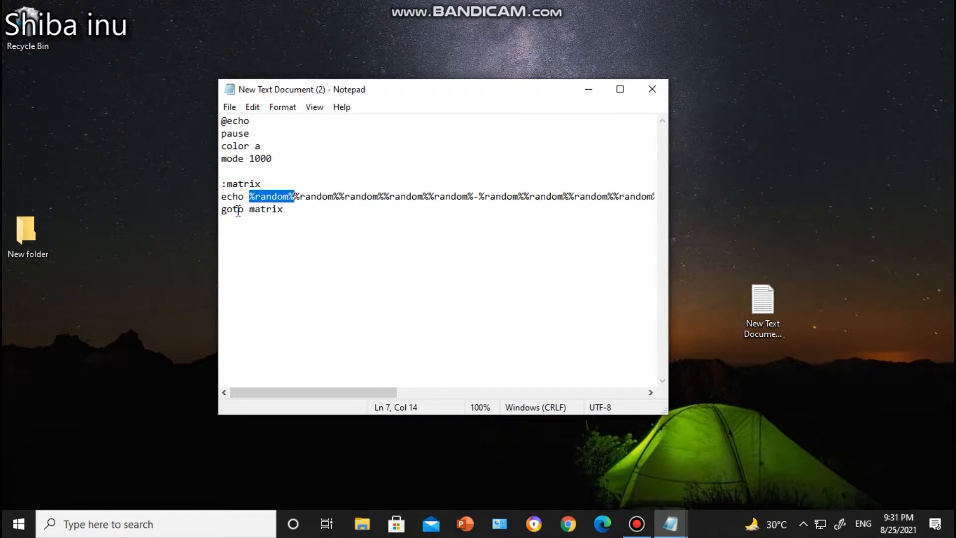
mouse_move(263, 210)
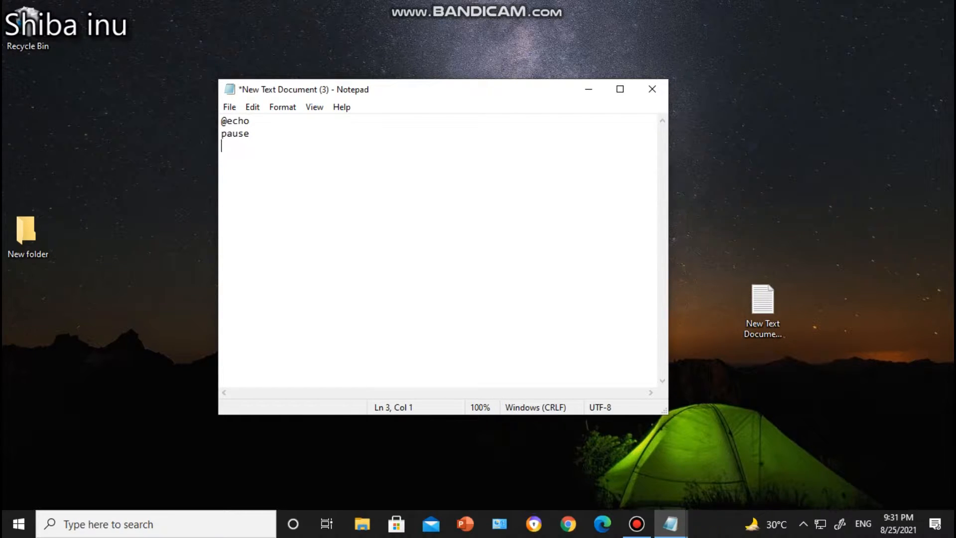
text(mode 1)
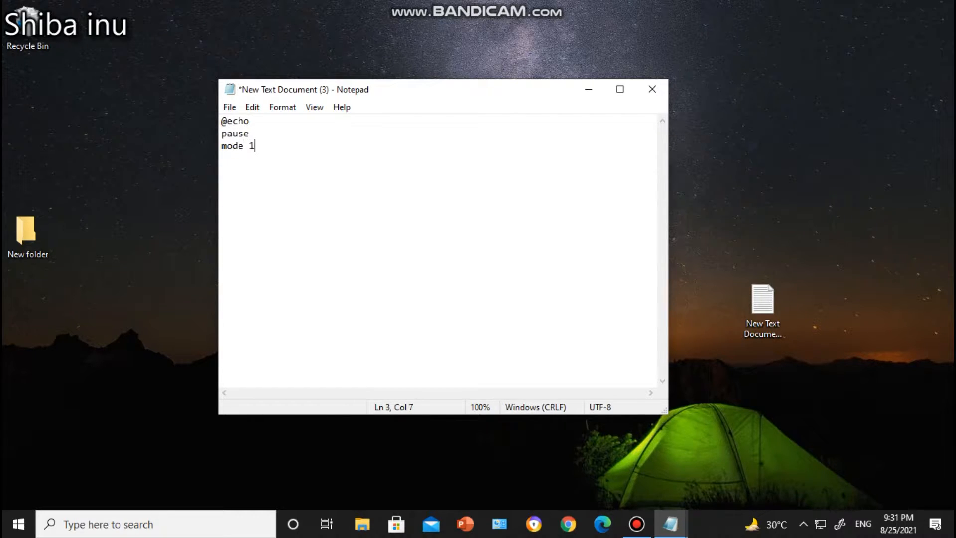
text(000)
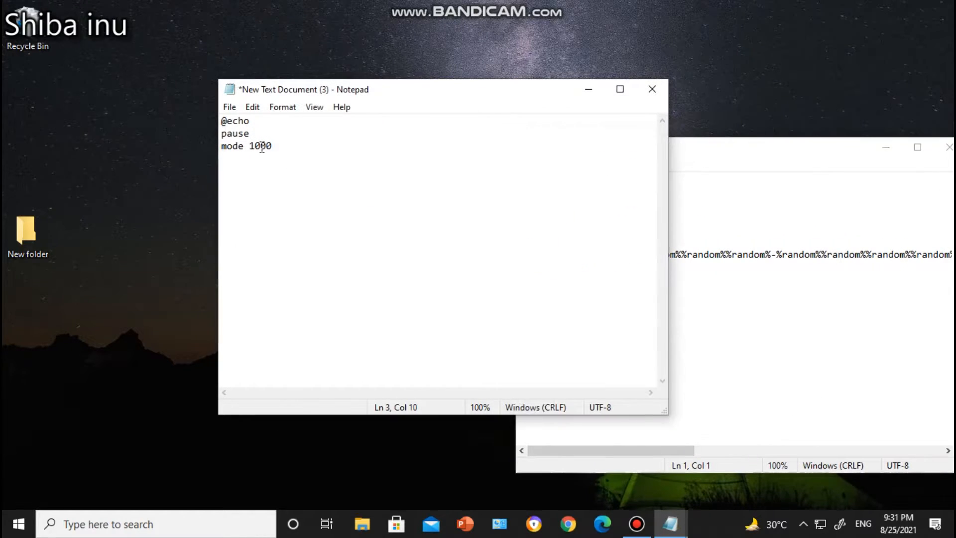
triple_click(246, 146)
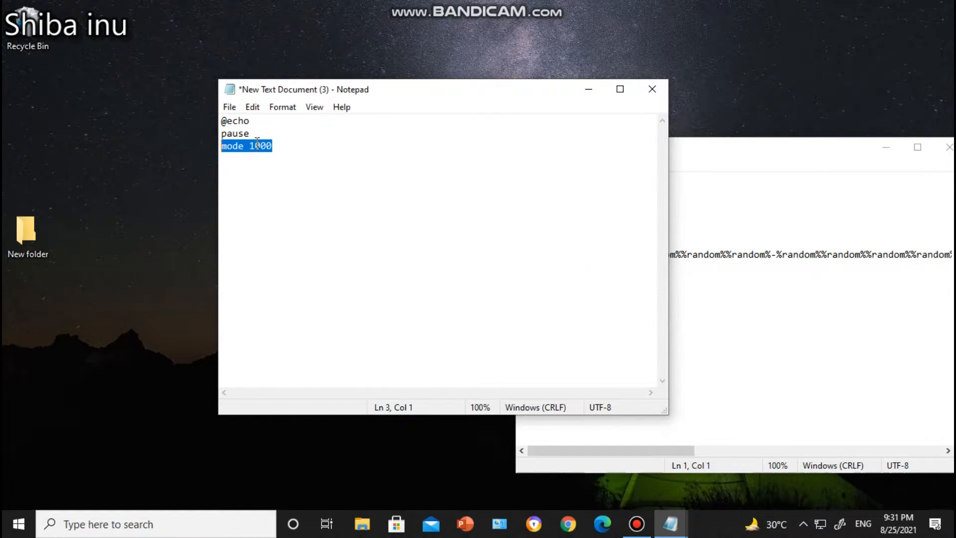
key(Delete)
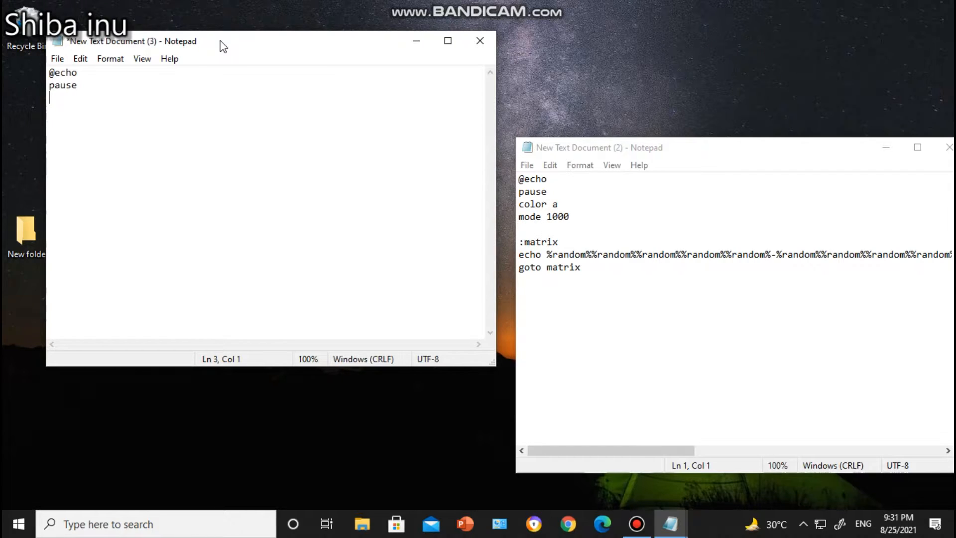
Add the color a and mode 1000 lines and the :matrix label
text(color a)
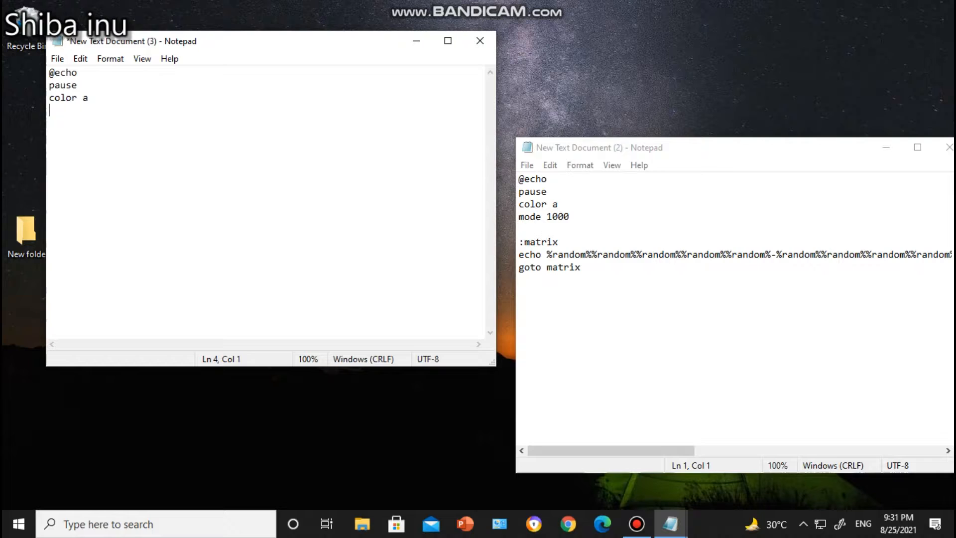
text(mo)
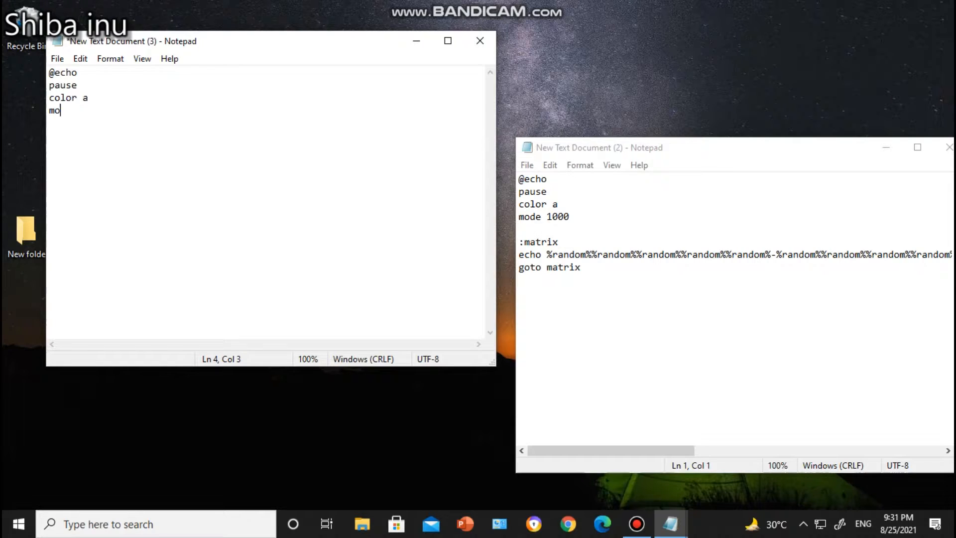
text(de 1)
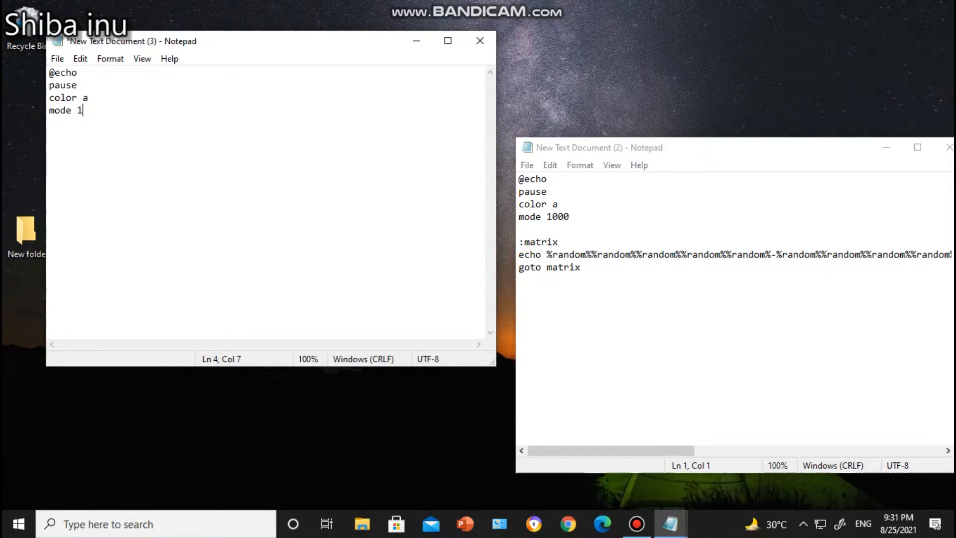
text(000)
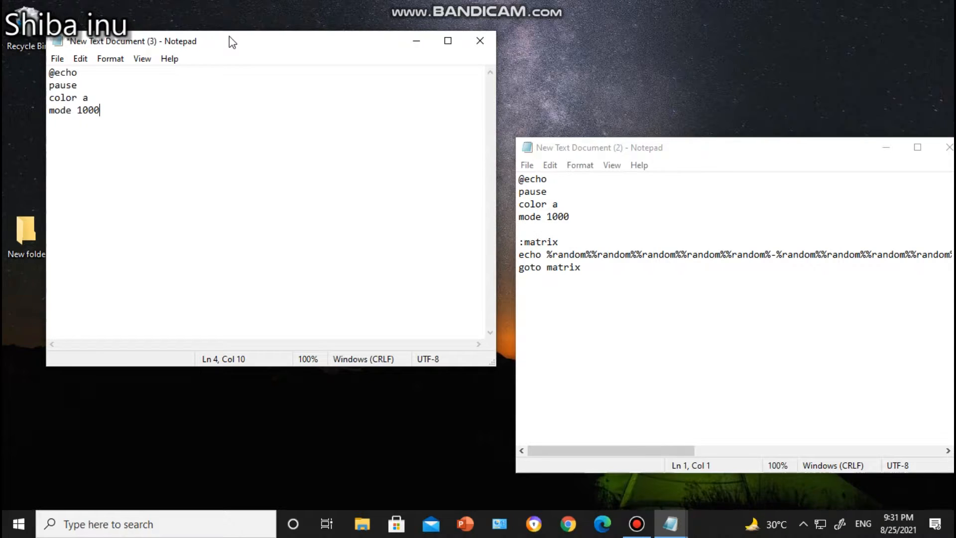
key(enter)
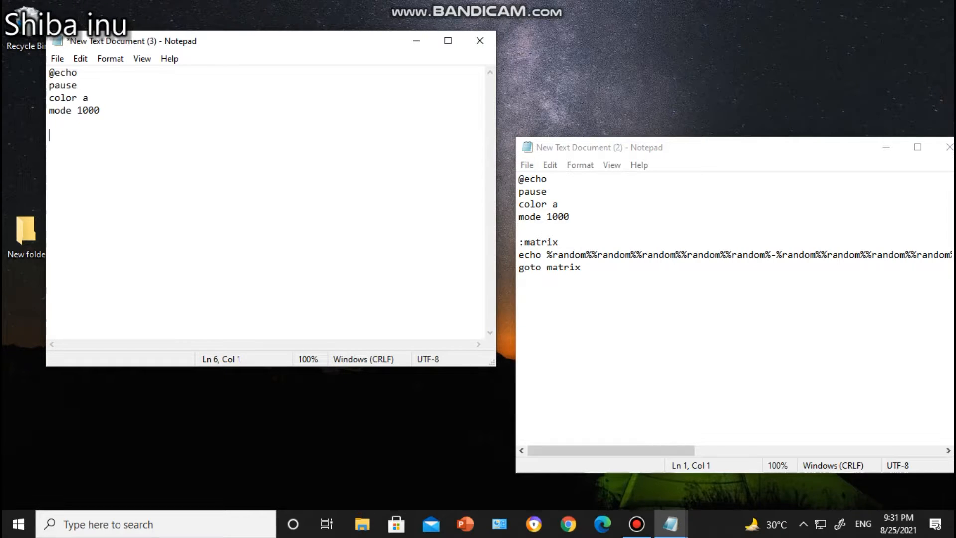
text(:)
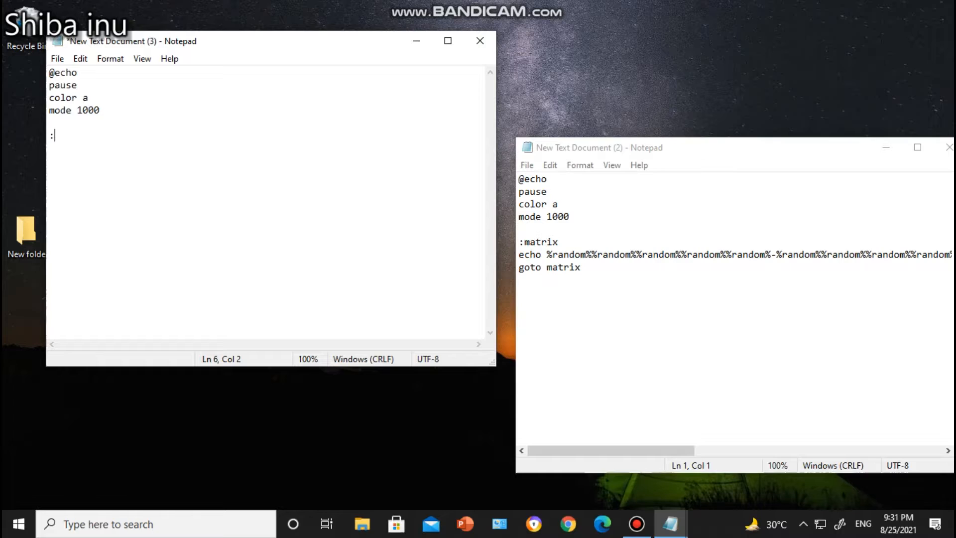
text(matrix)
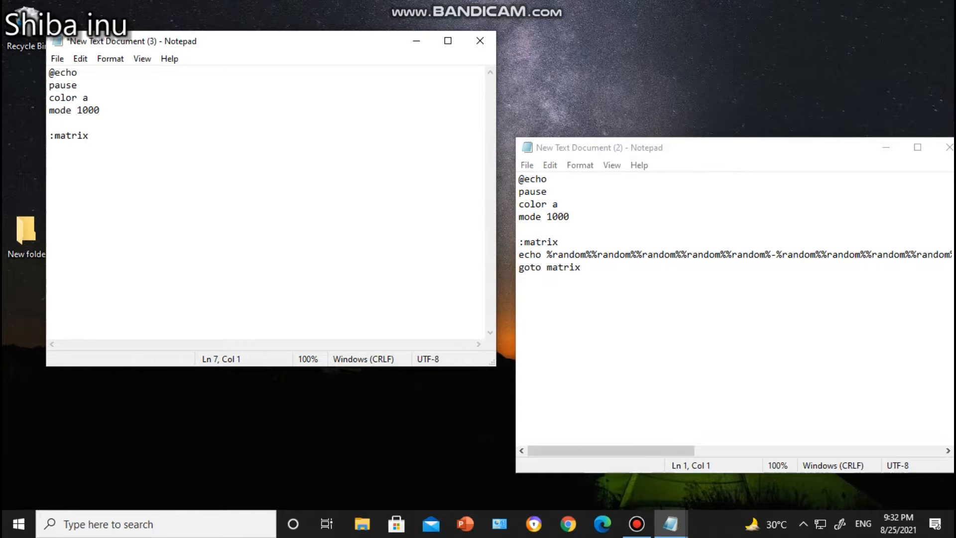
Add an echo line of repeated %random% values, then a goto matrix line
text(echo)
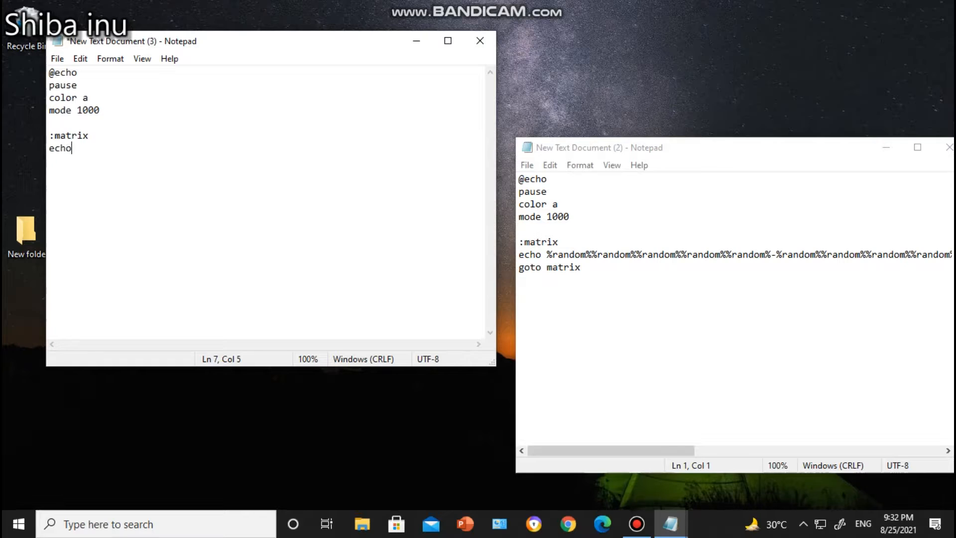
text(" ")
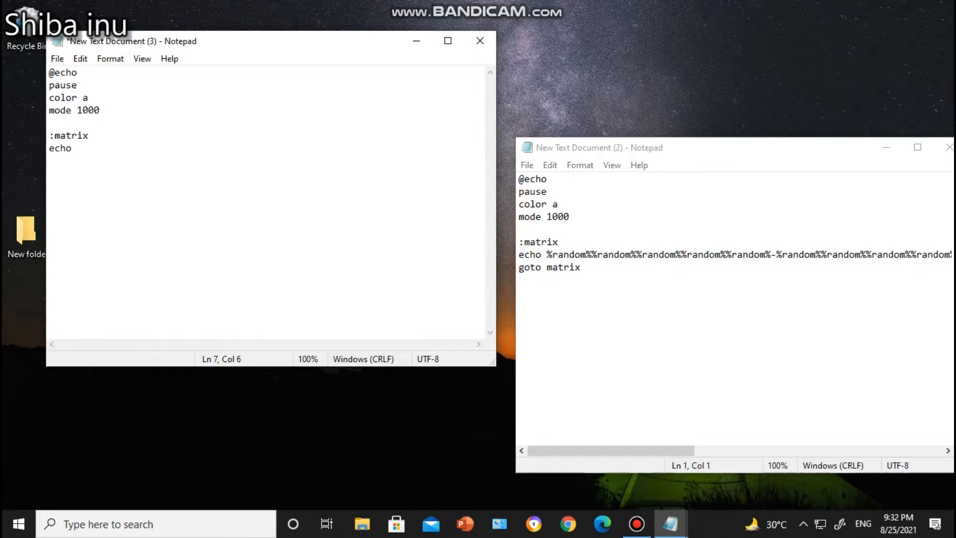
text(Math Professor Fixes Projector Screen)
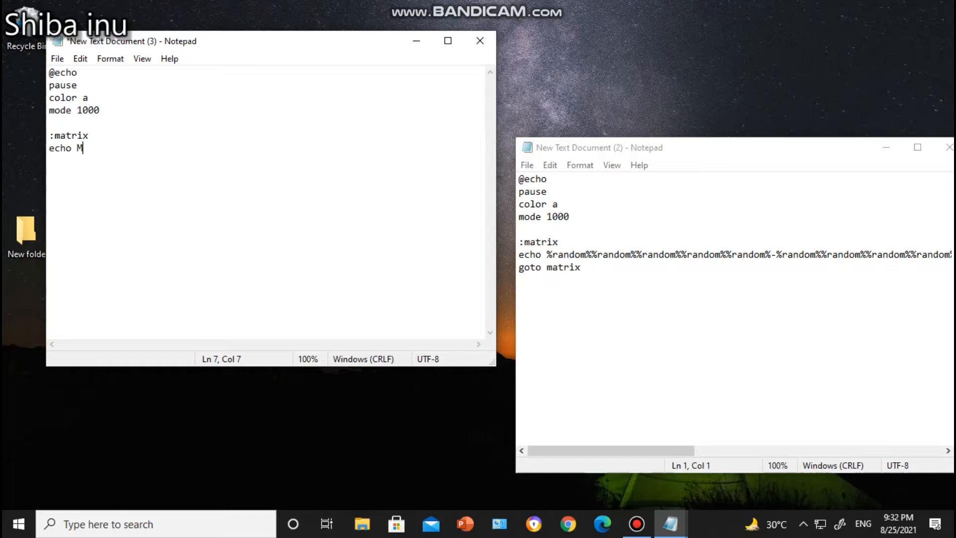
key(backspace)
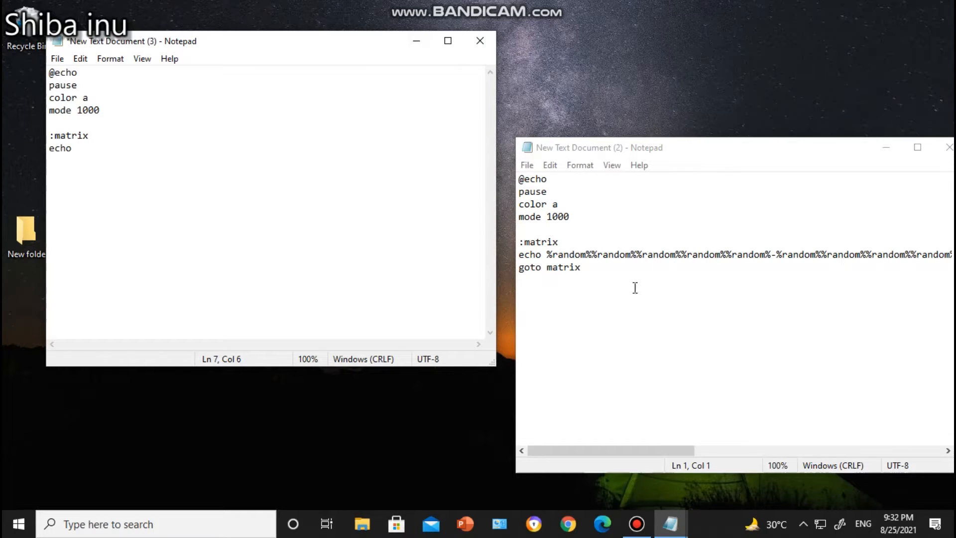
double_click(571, 255)
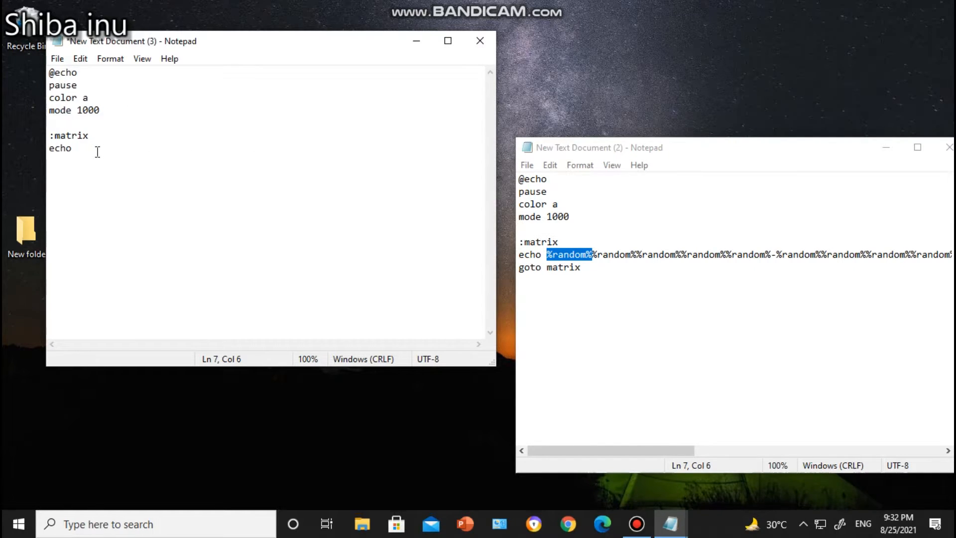
text(%random%%random%%random%%random%%random%%random%%random%%random%%random%v)
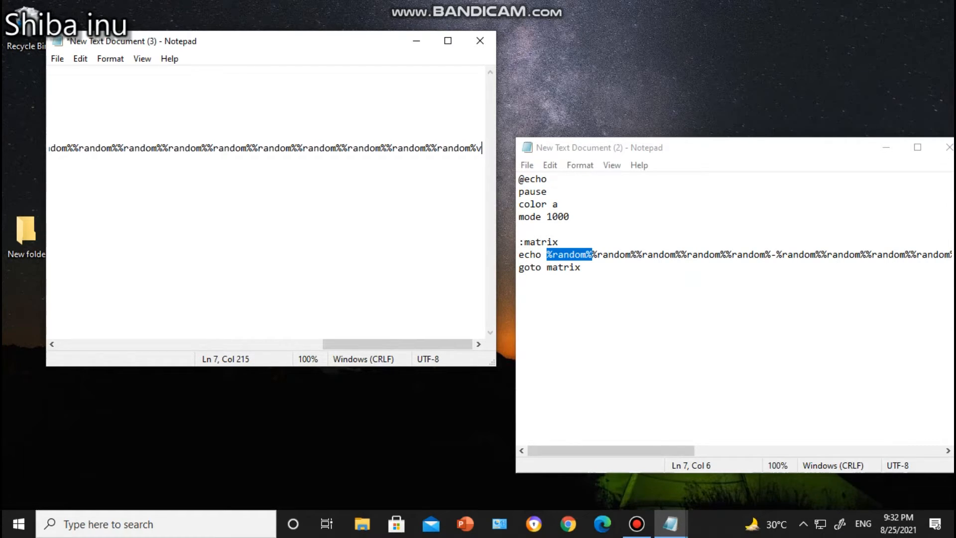
key(backspace)
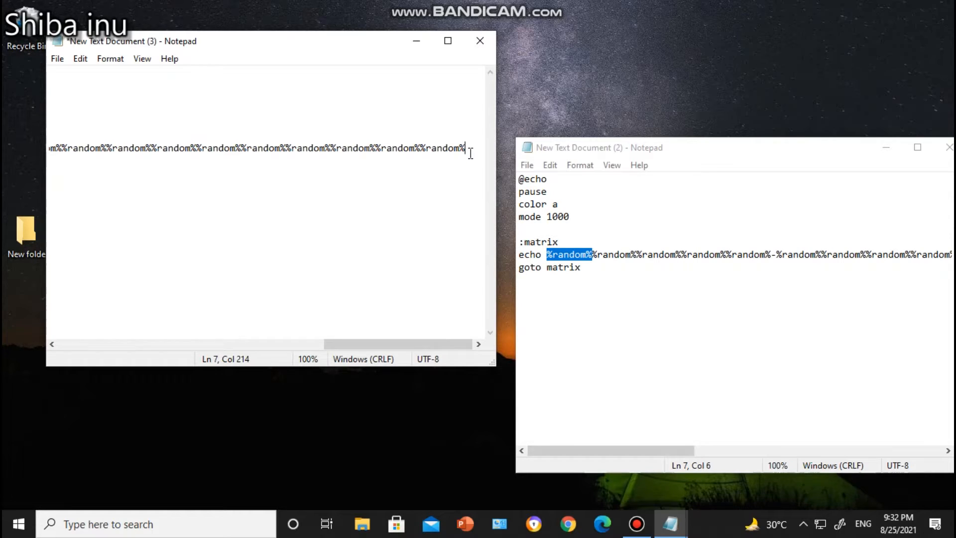
key(enter)
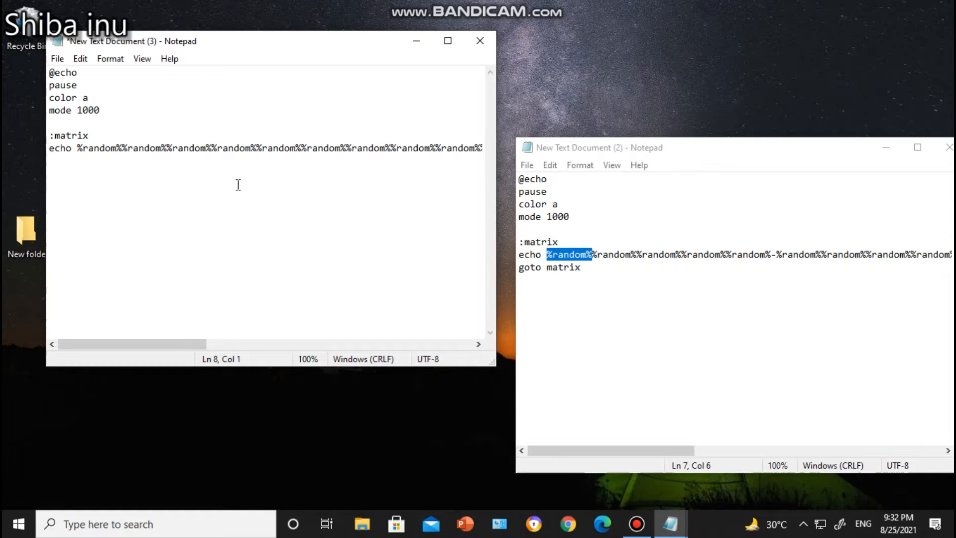
text(goto m)
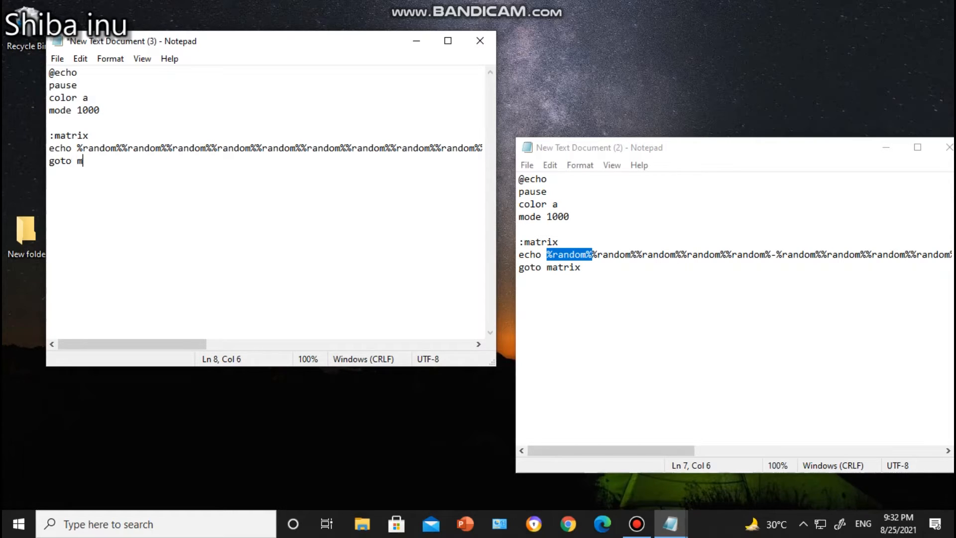
text(atrix)
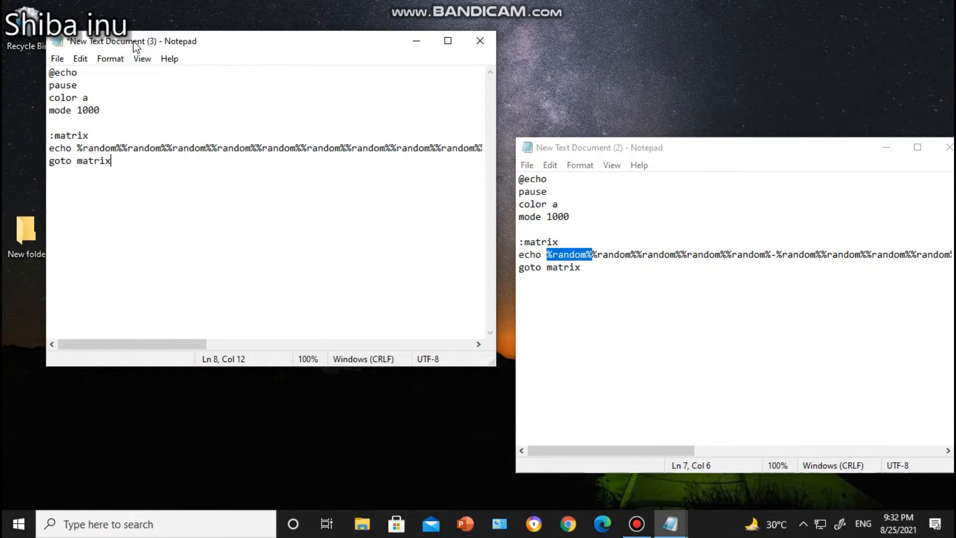
Save the script to the Desktop with the file name matrix.bat
click(57, 58)
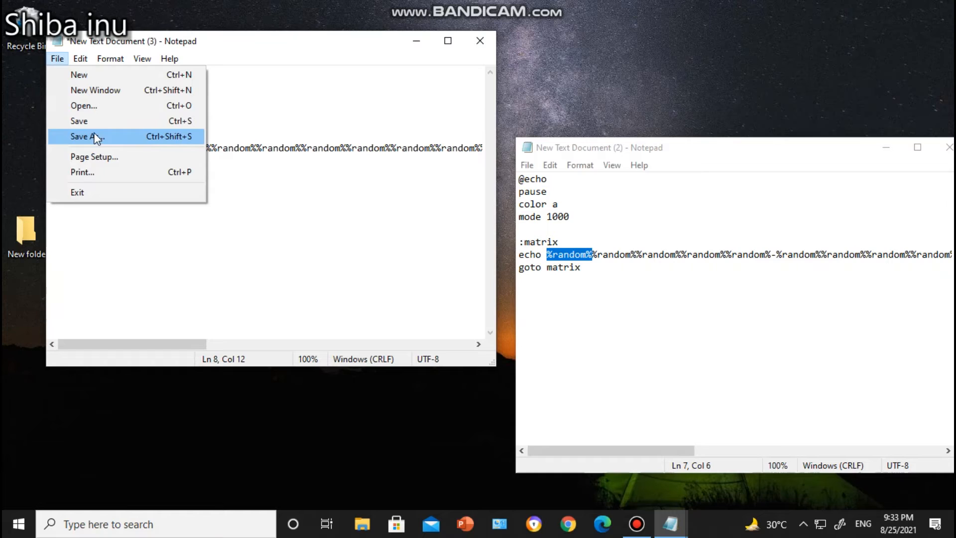
mouse_move(78, 121)
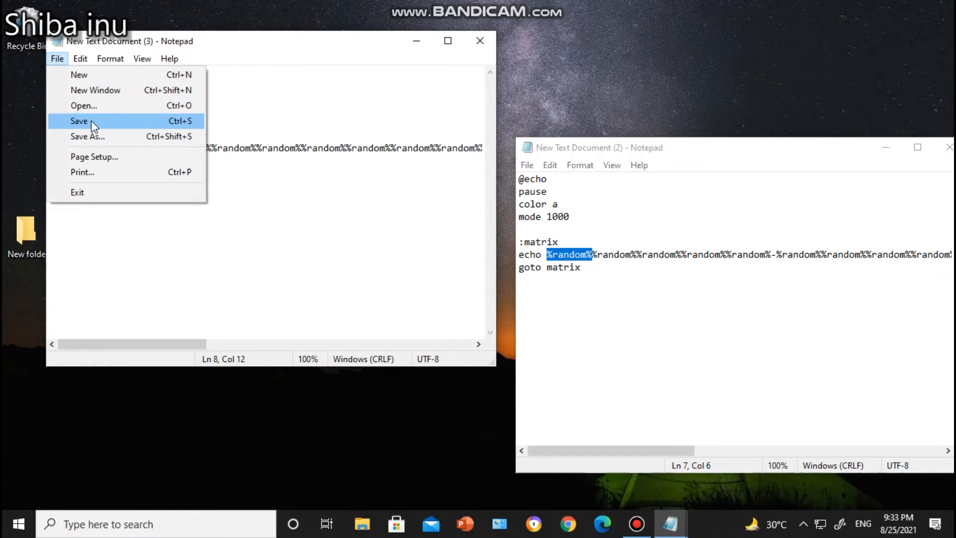
click(78, 120)
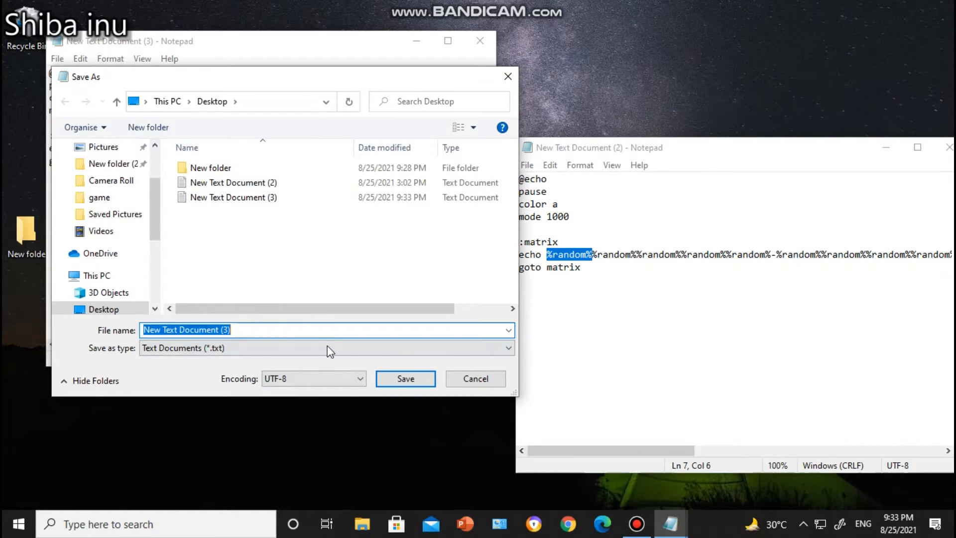
mouse_move(255, 329)
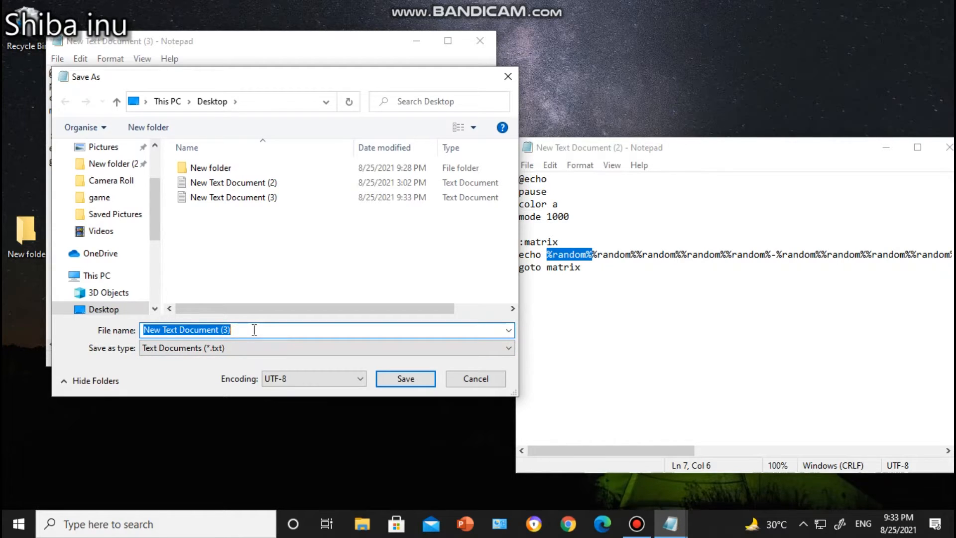
text(matri)
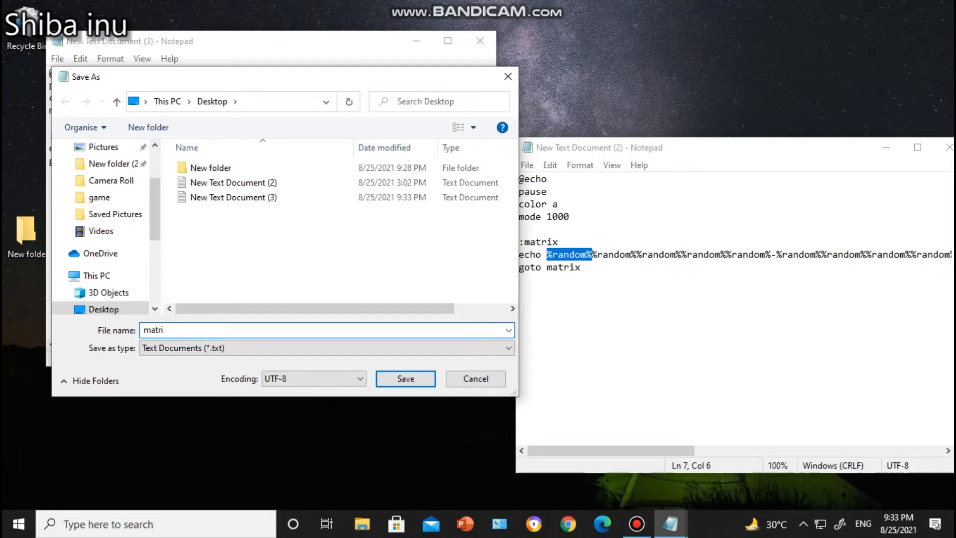
text(x.bat)
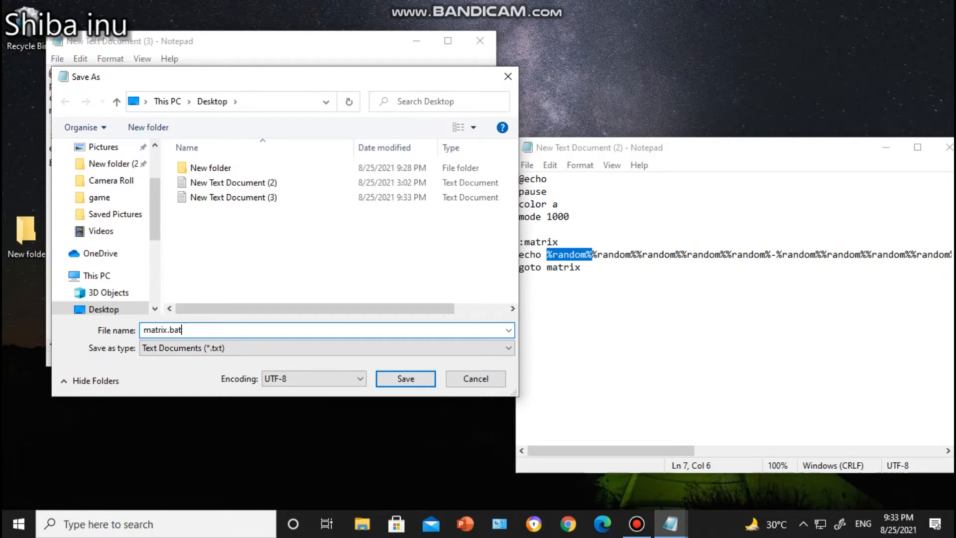
double_click(174, 330)
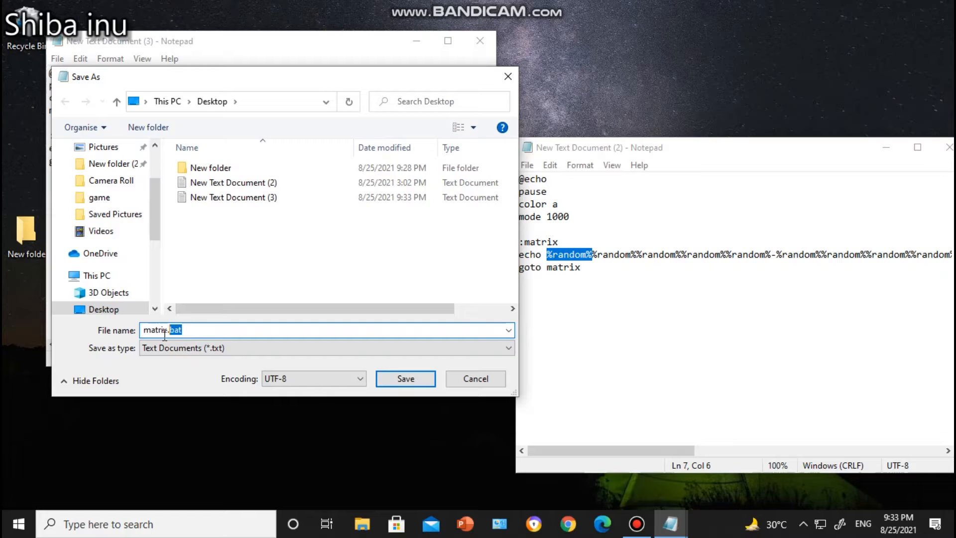
triple_click(177, 330)
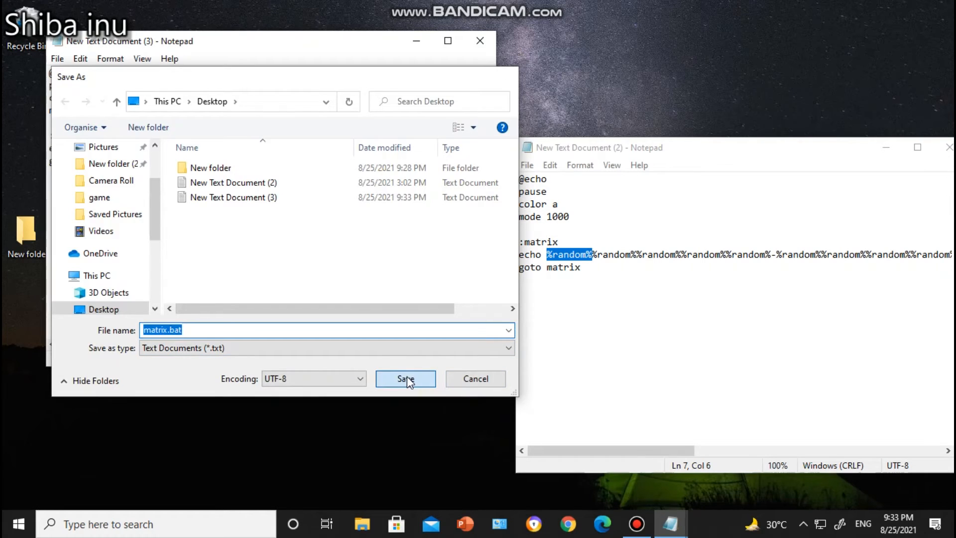
click(405, 378)
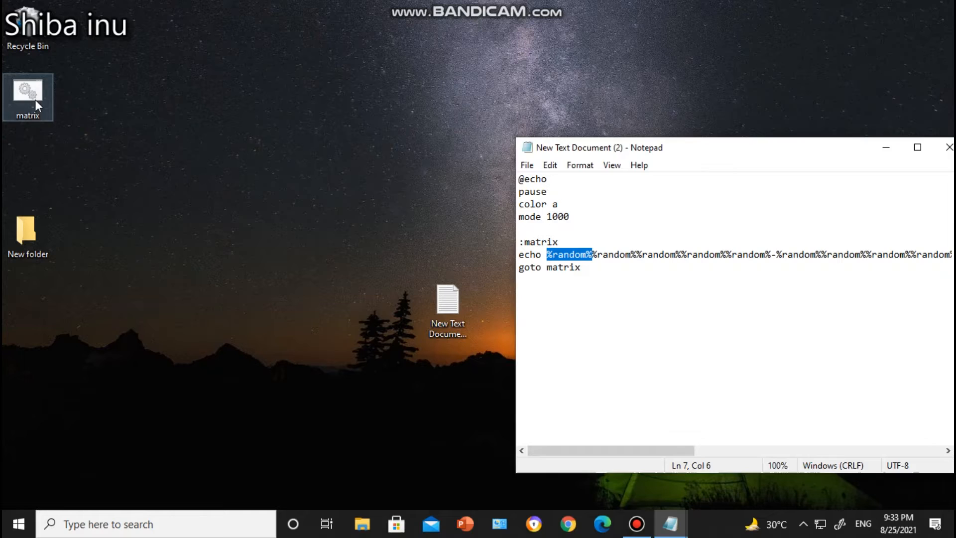
Run matrix.bat from the desktop, then reopen it in Notepad via Edit
double_click(27, 92)
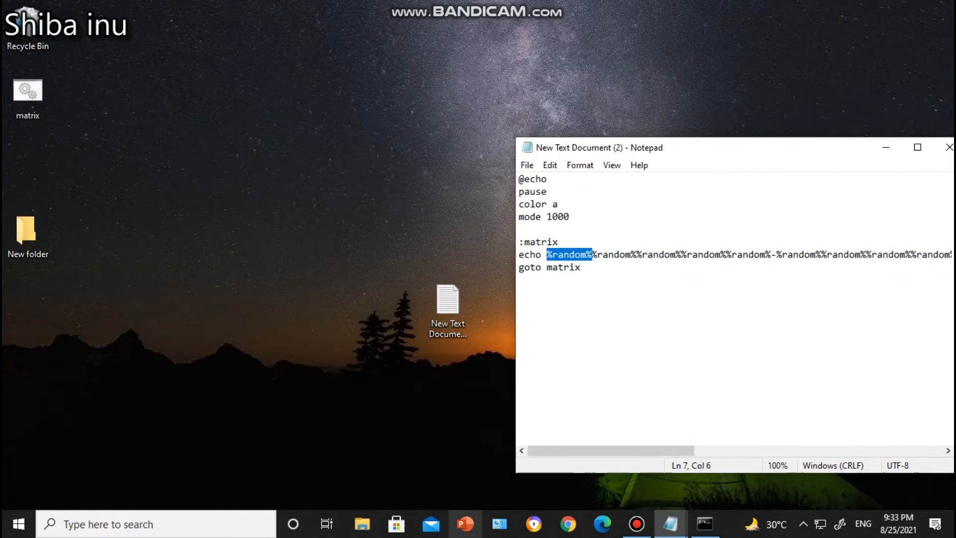
right_click(27, 91)
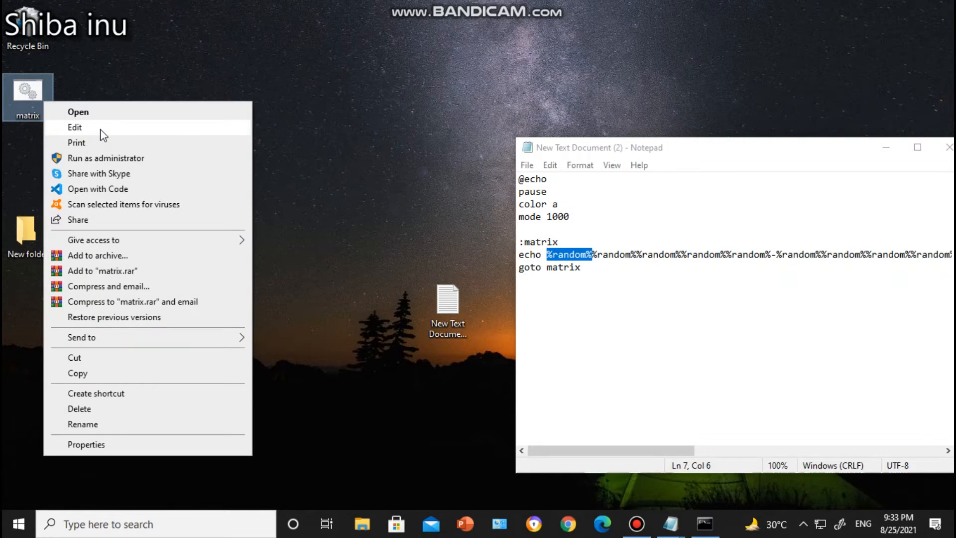
mouse_move(127, 129)
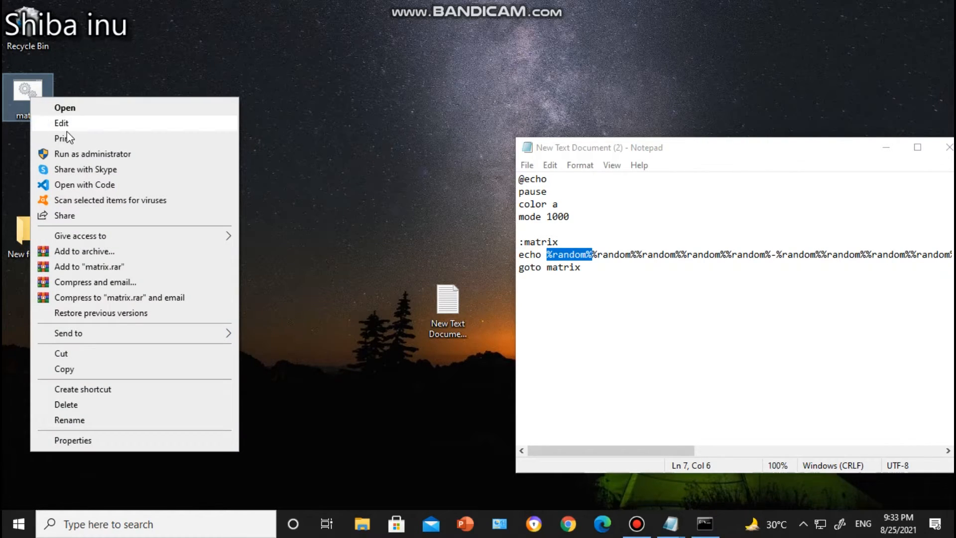
click(61, 122)
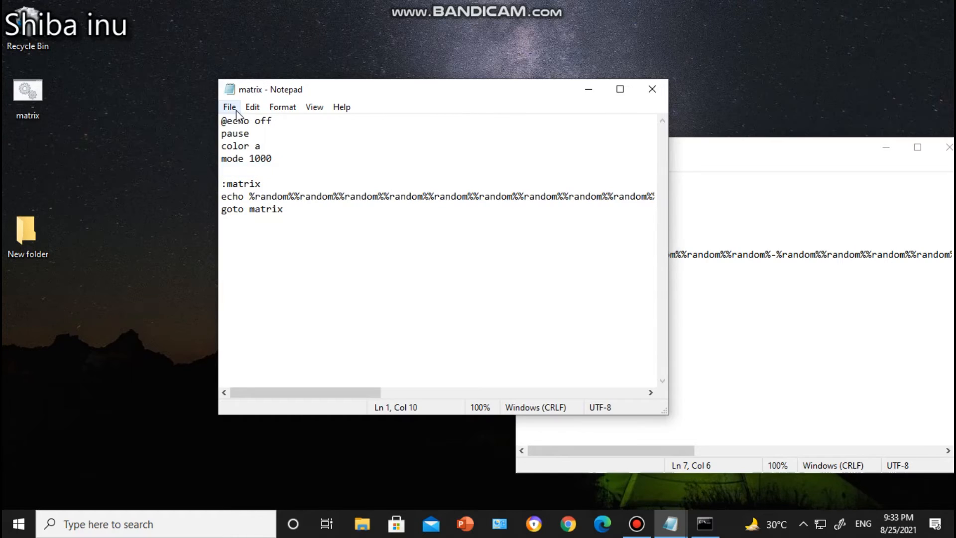
Save as matrix.bat, confirm replacing the existing file, and close the reference Notepad window
click(229, 107)
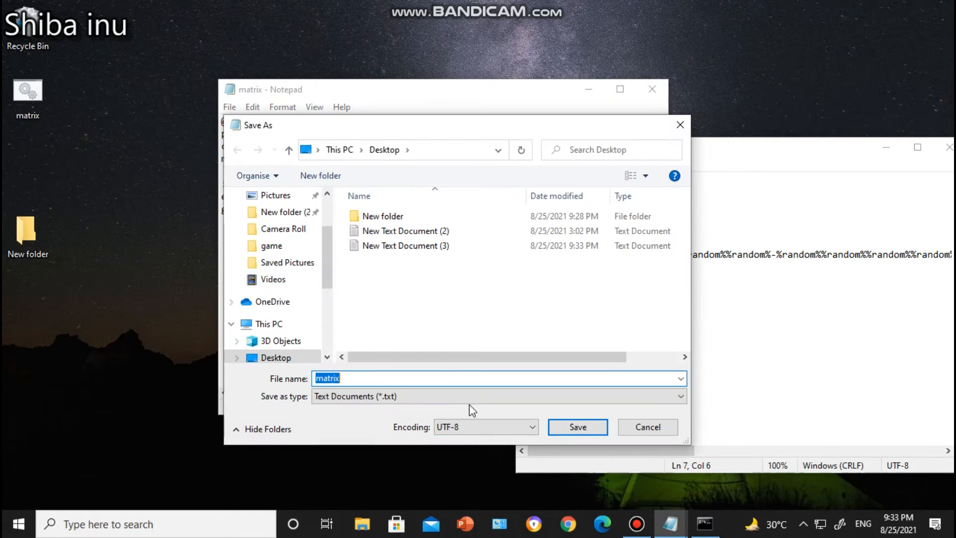
click(380, 378)
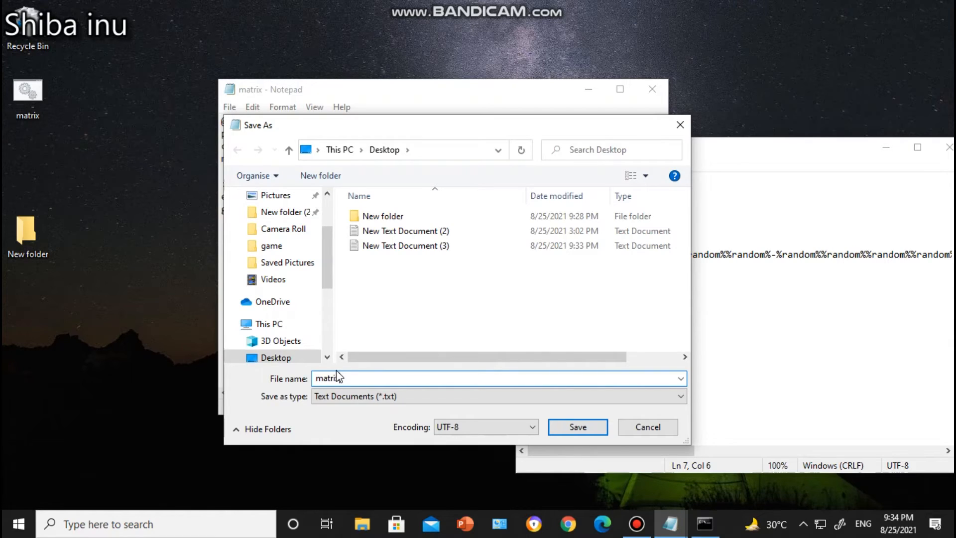
text(.bat)
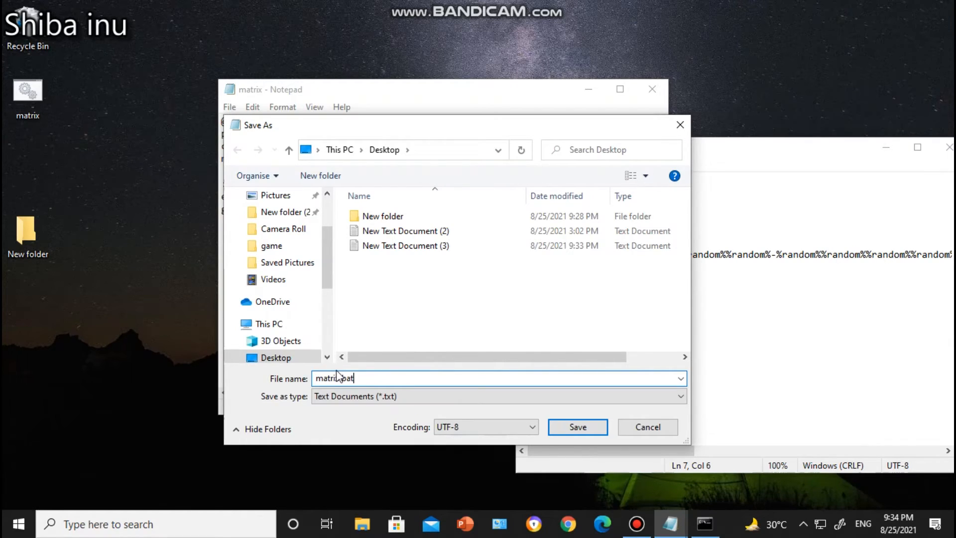
click(577, 427)
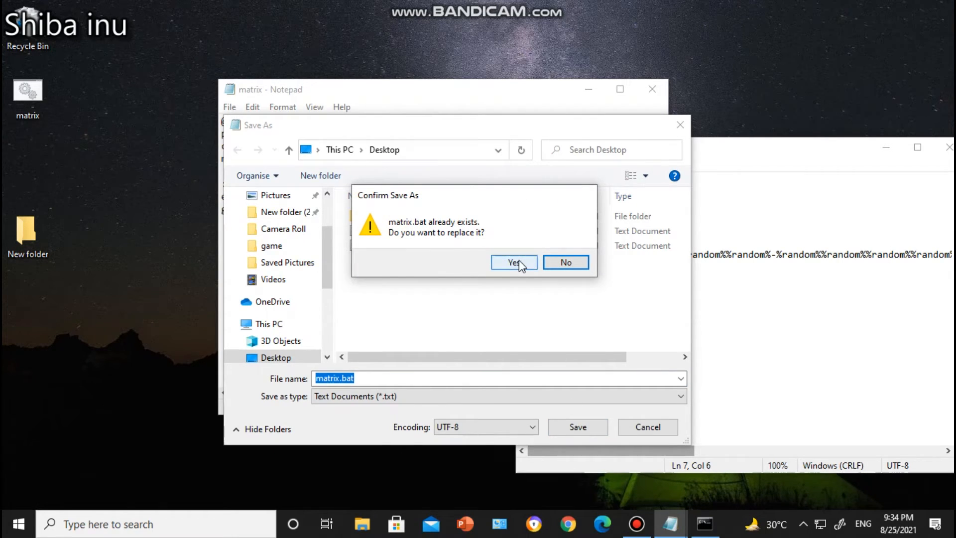
click(513, 262)
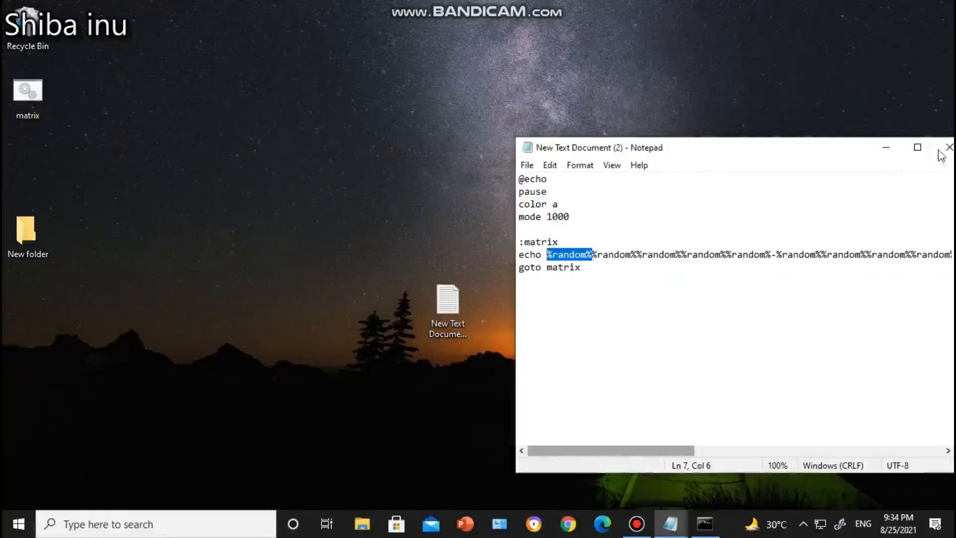
click(949, 147)
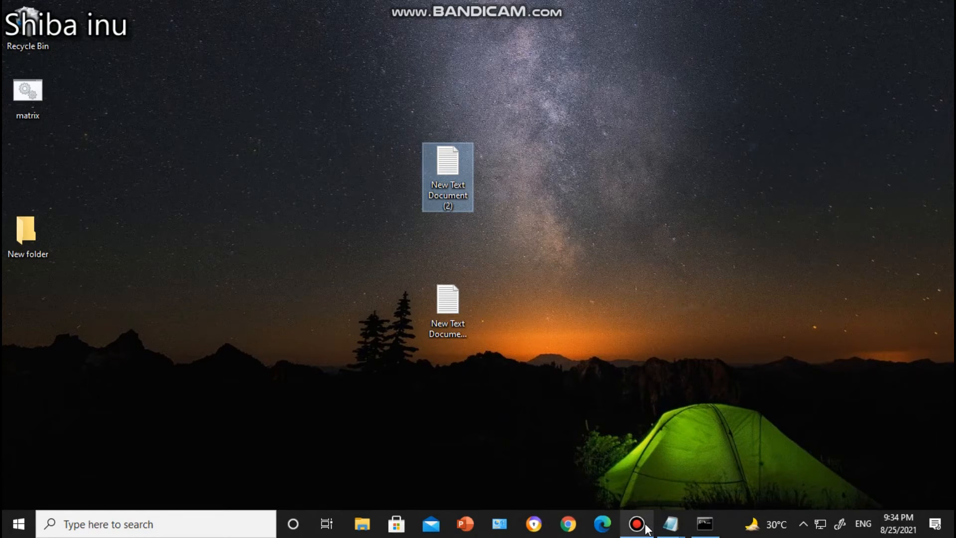
click(636, 523)
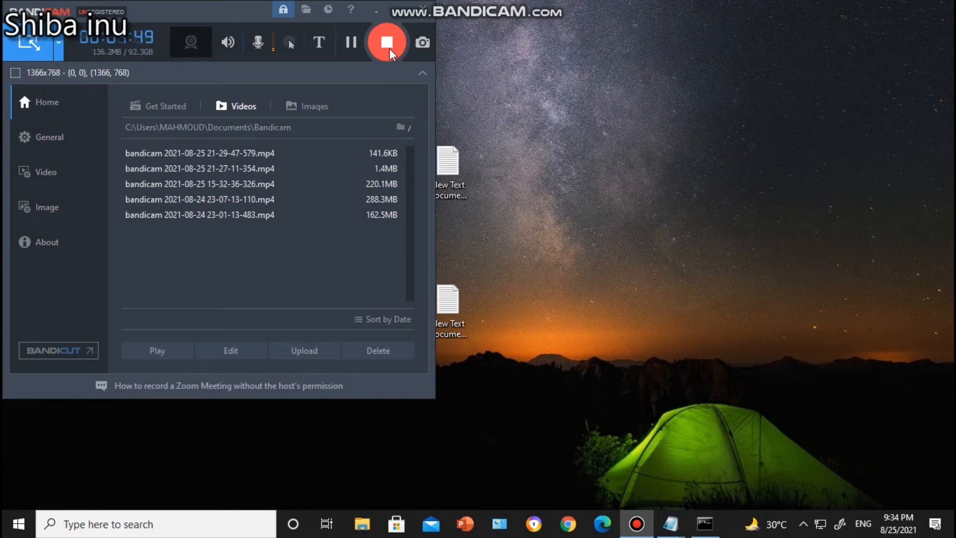